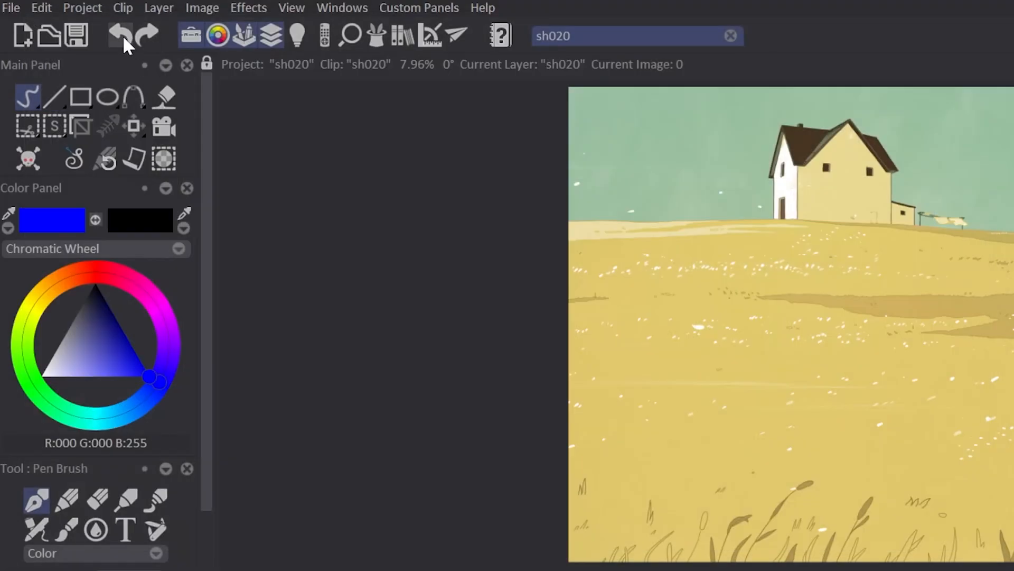
Undo and redo the last action, close the history, and toggle the Main Panel off and on
{"action": "left_click", "coordinate": [120, 36]}
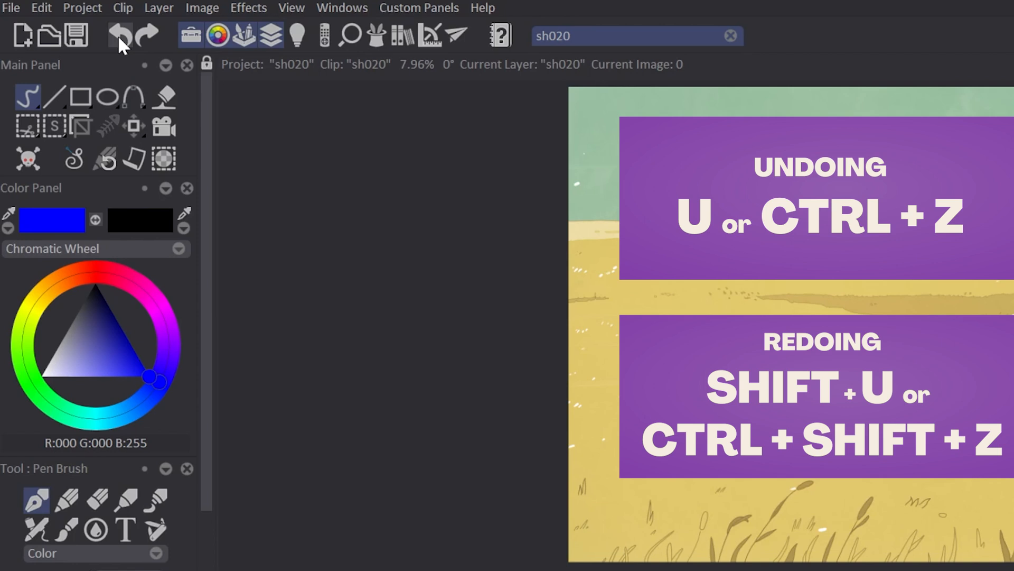
{"action": "left_click", "coordinate": [120, 35]}
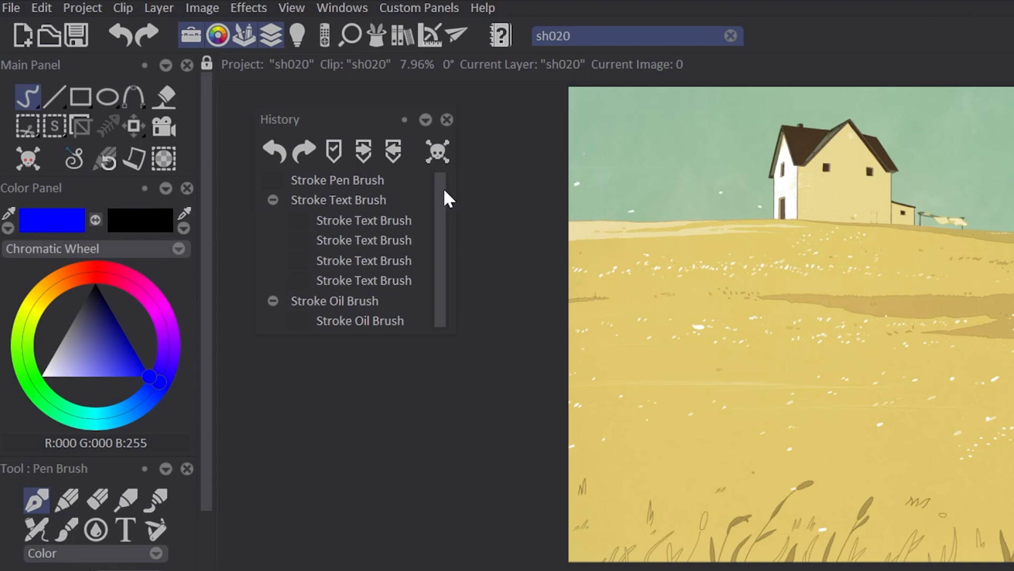
{"action": "left_click", "coordinate": [447, 119]}
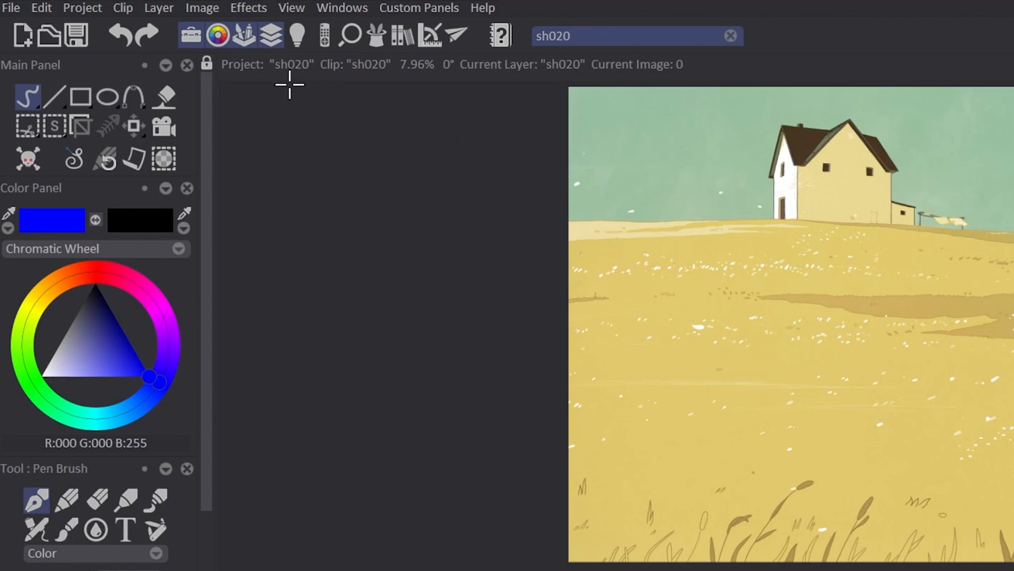
{"action": "left_click", "coordinate": [191, 35]}
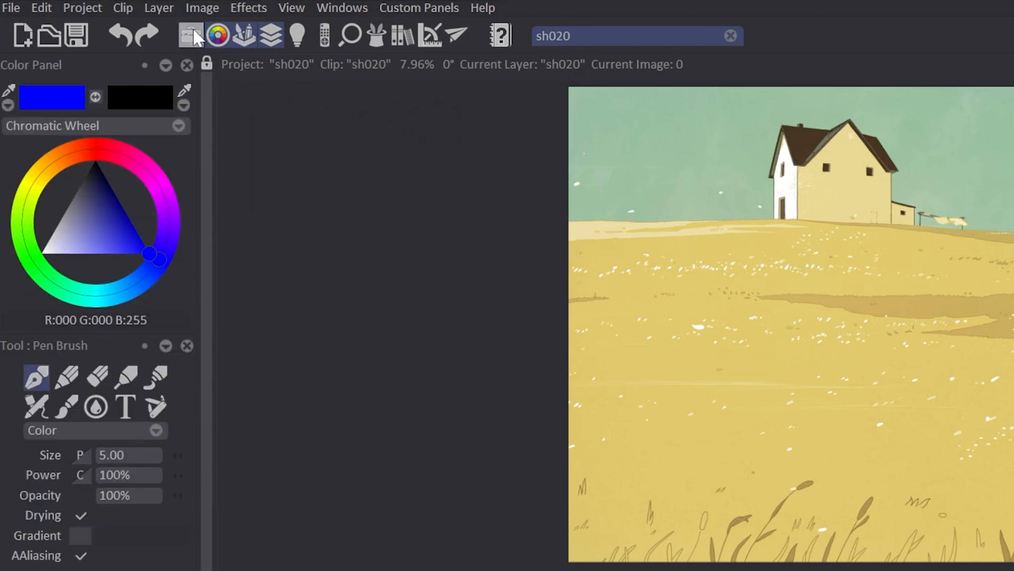
{"action": "left_click", "coordinate": [191, 35]}
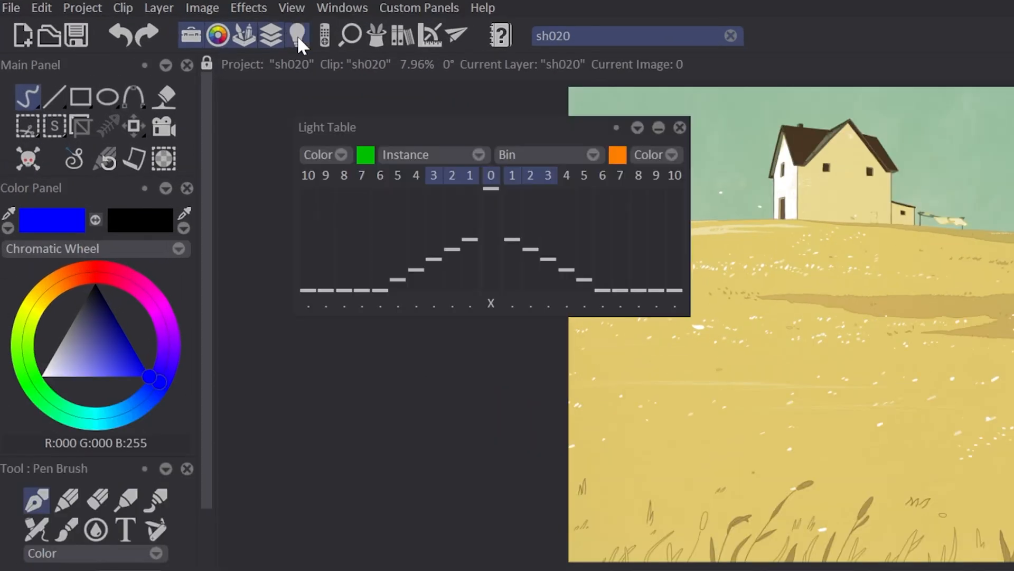
Open the Remote Control and Navigator panels, close the guides panel, and open the online User Manual
{"action": "left_click", "coordinate": [324, 36]}
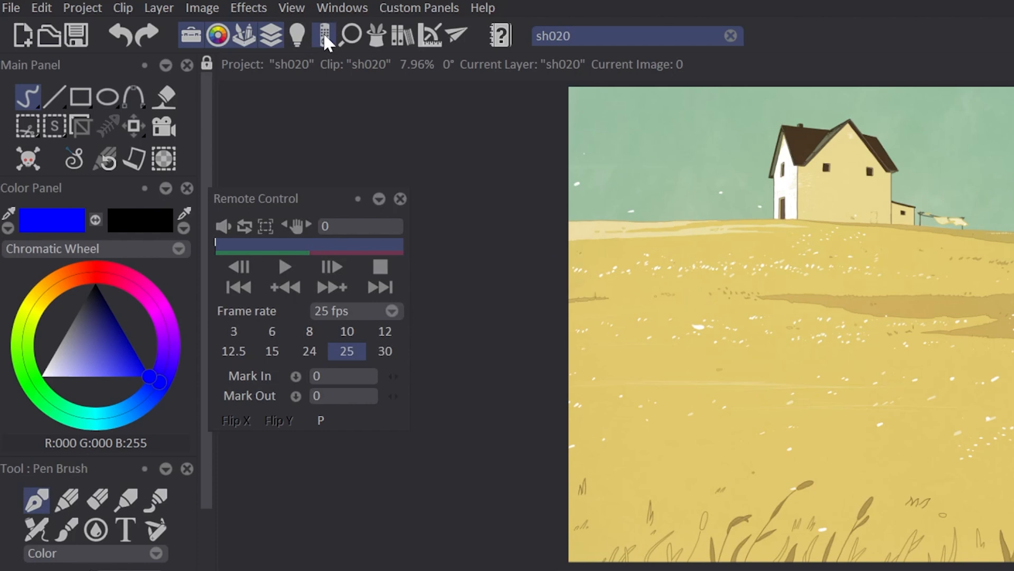
{"action": "left_click", "coordinate": [350, 35]}
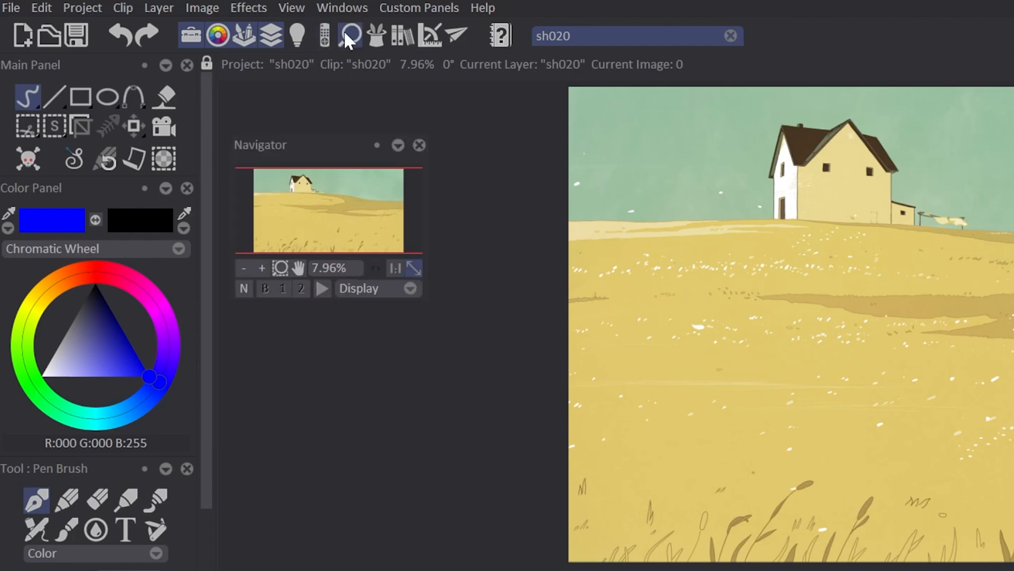
{"action": "left_click", "coordinate": [377, 35]}
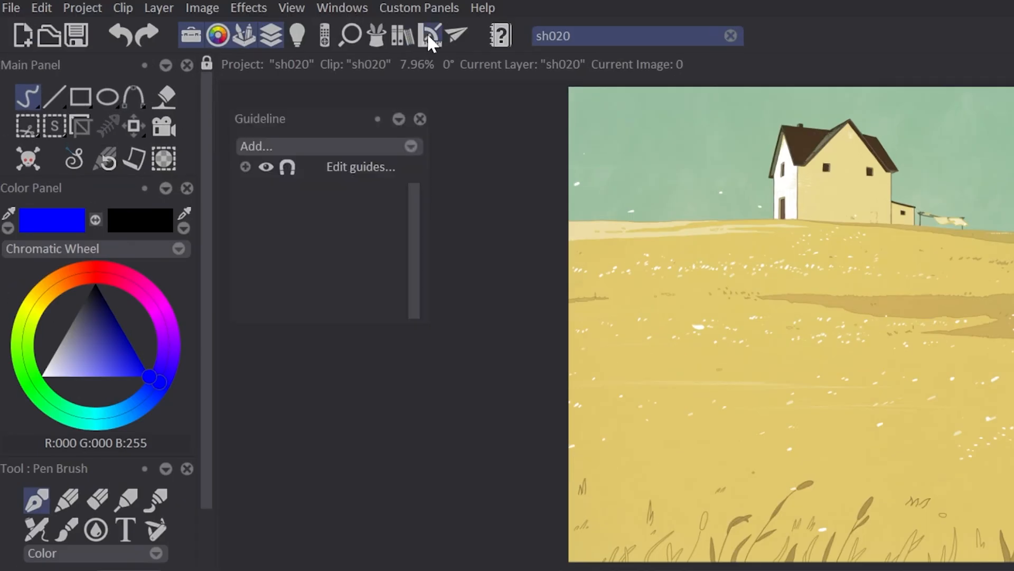
{"action": "left_click", "coordinate": [456, 36]}
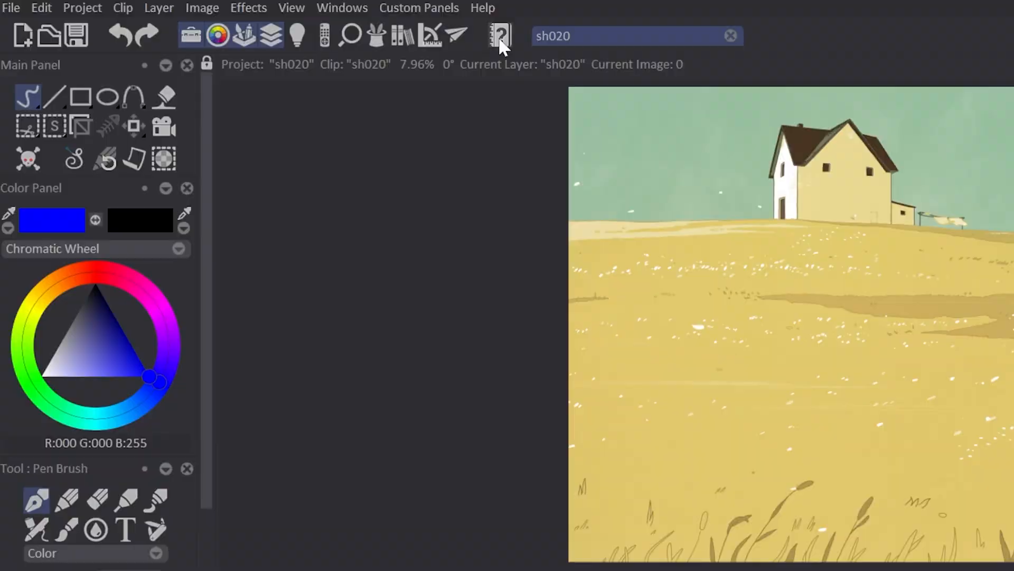
{"action": "left_click", "coordinate": [498, 35]}
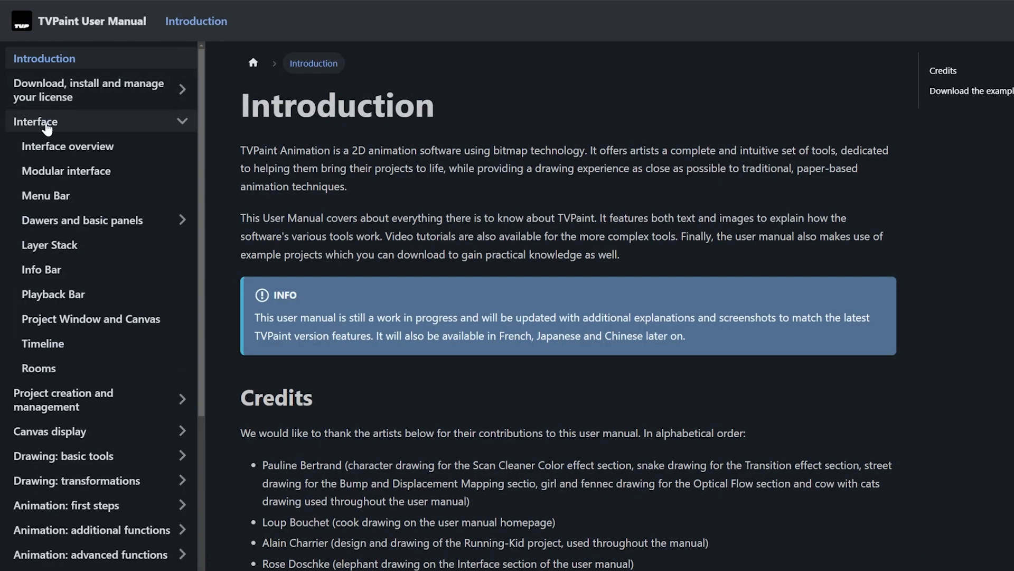